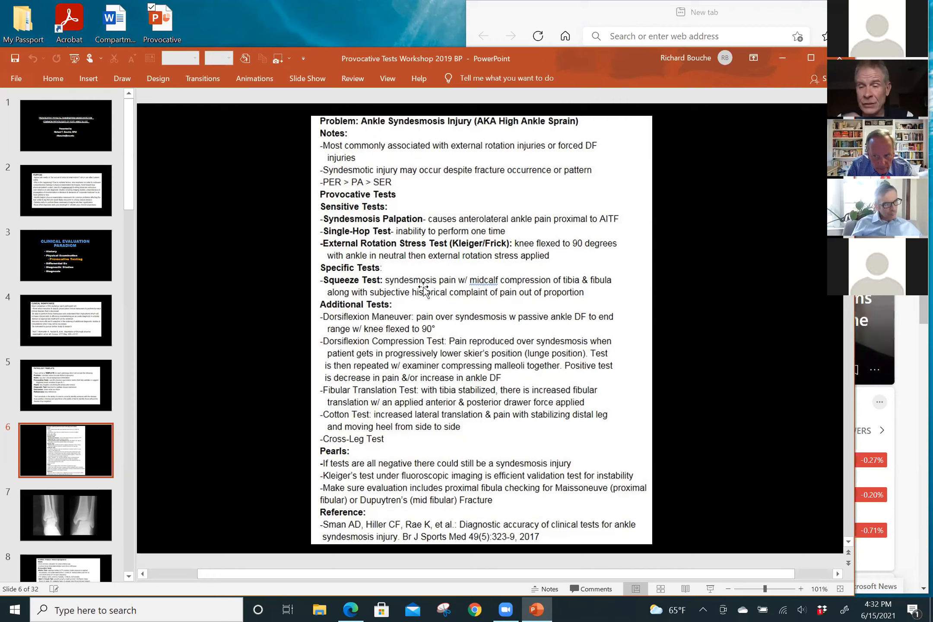
mouse_move(526, 262)
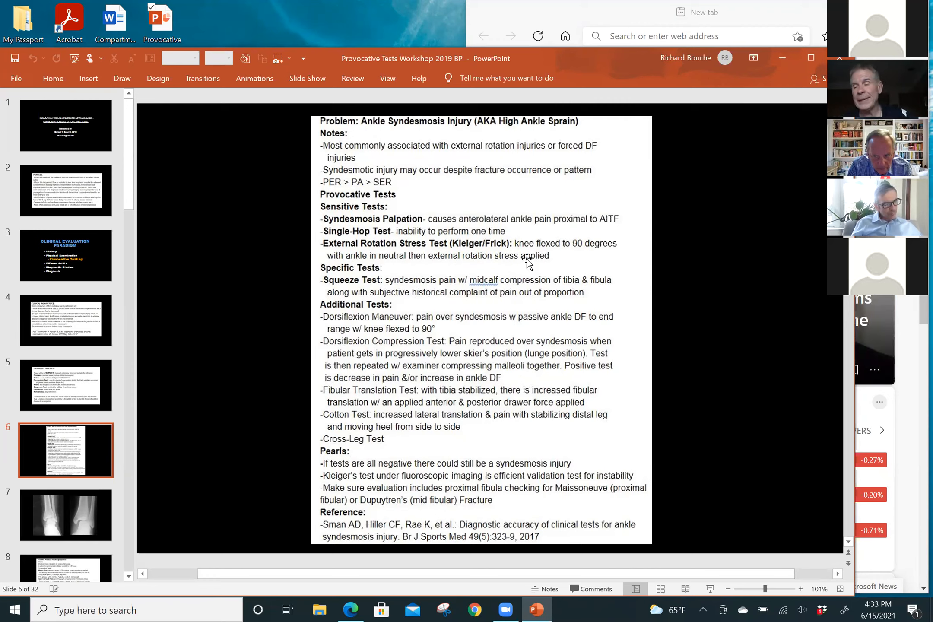
mouse_move(538, 284)
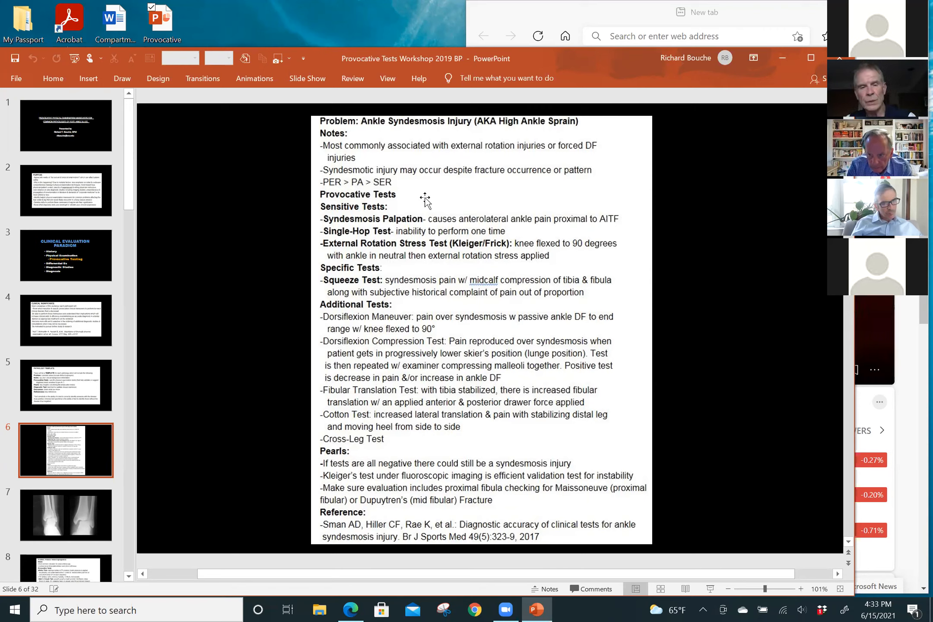
mouse_move(476, 251)
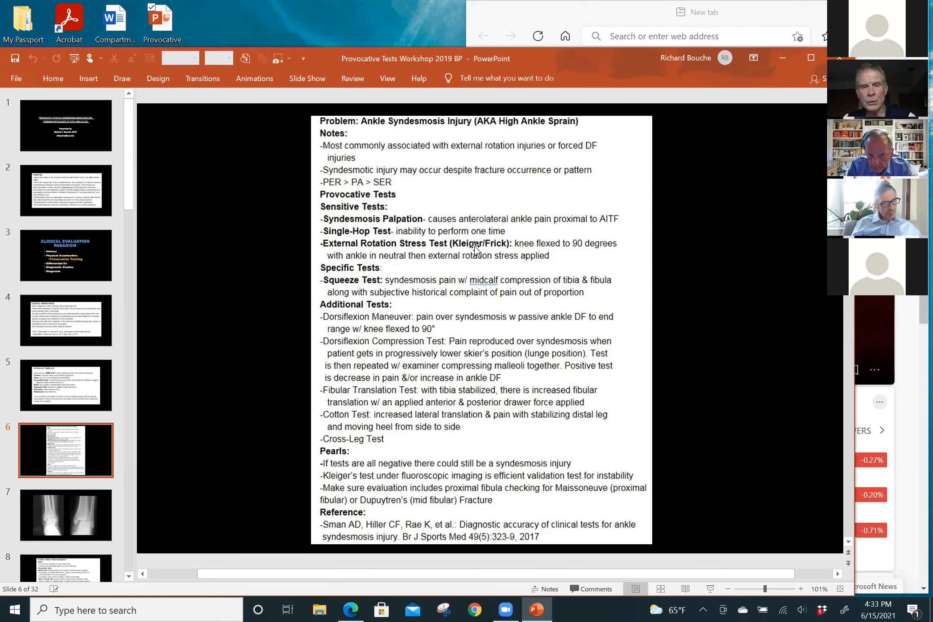